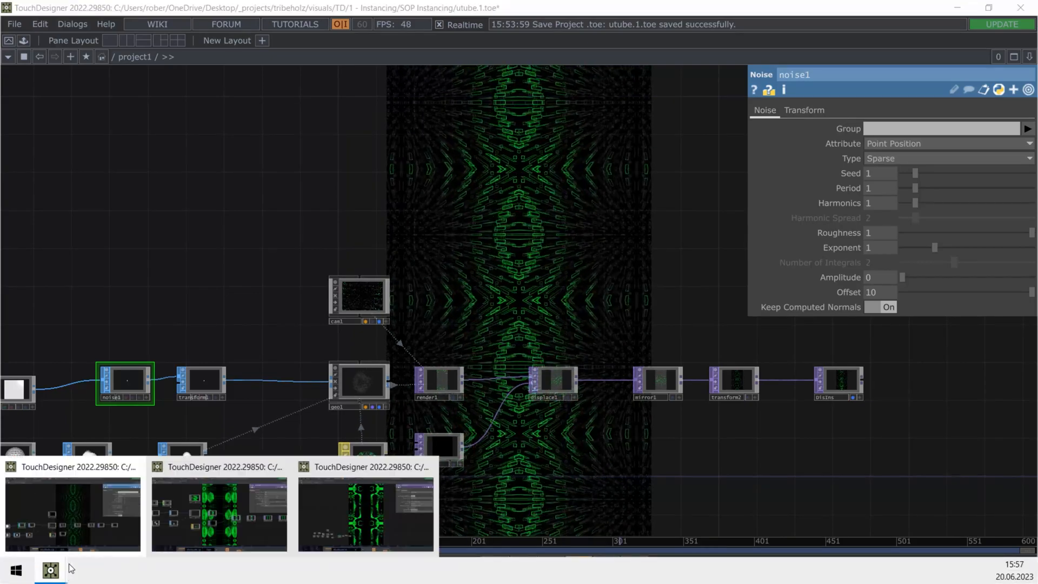
# In the new project window, delete all the default starter operators
pyautogui.click(218, 513)
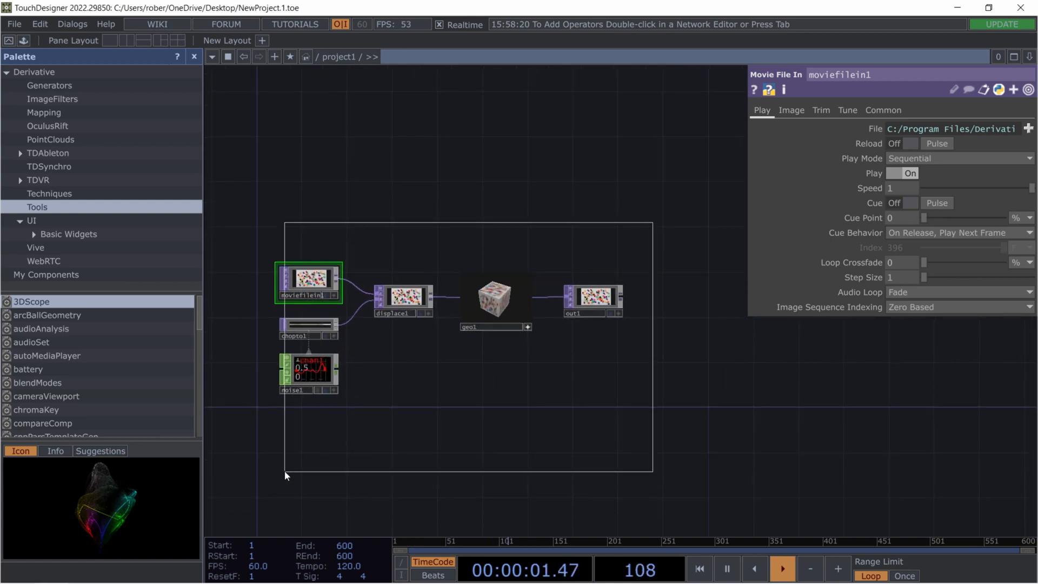
pyautogui.press('Delete')
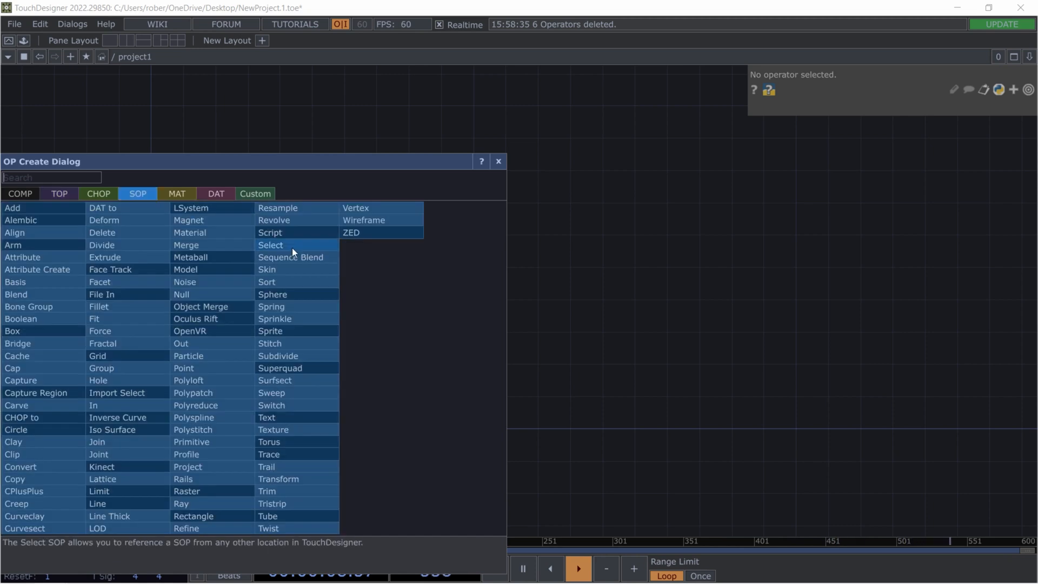
# Add a Box SOP feeding a Noise SOP, then a Transform SOP scaled to 0.25
pyautogui.write('box')
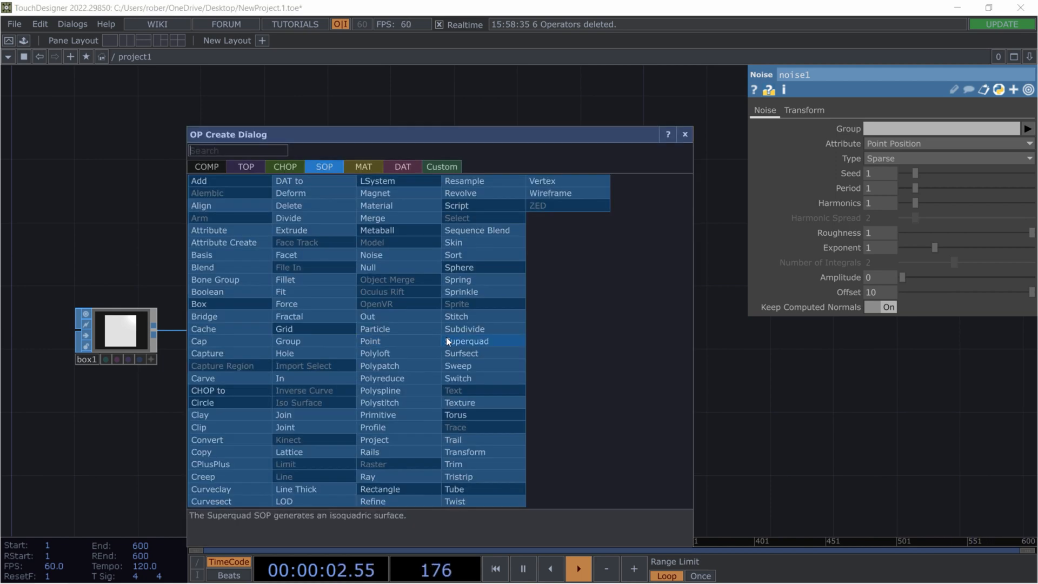
pyautogui.write('trans')
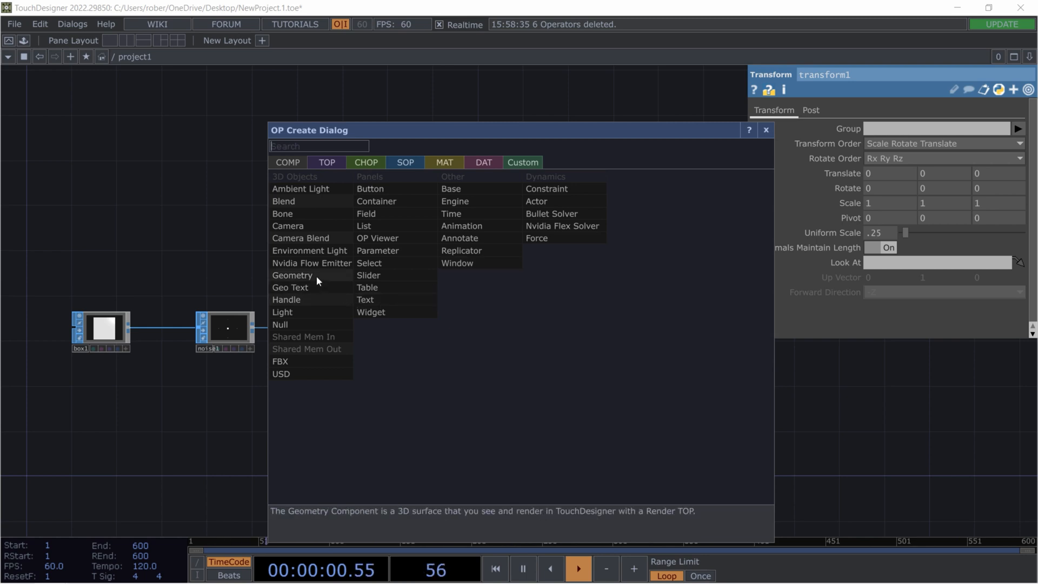
# Add a Geometry COMP, a Camera moved back on z, and a Render TOP using cam1
pyautogui.click(292, 275)
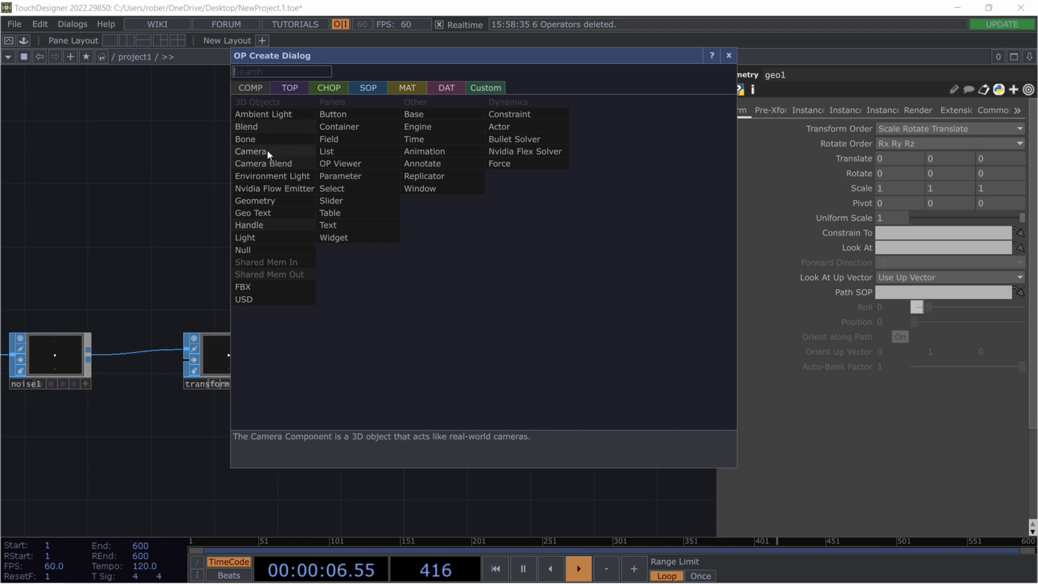
pyautogui.click(254, 201)
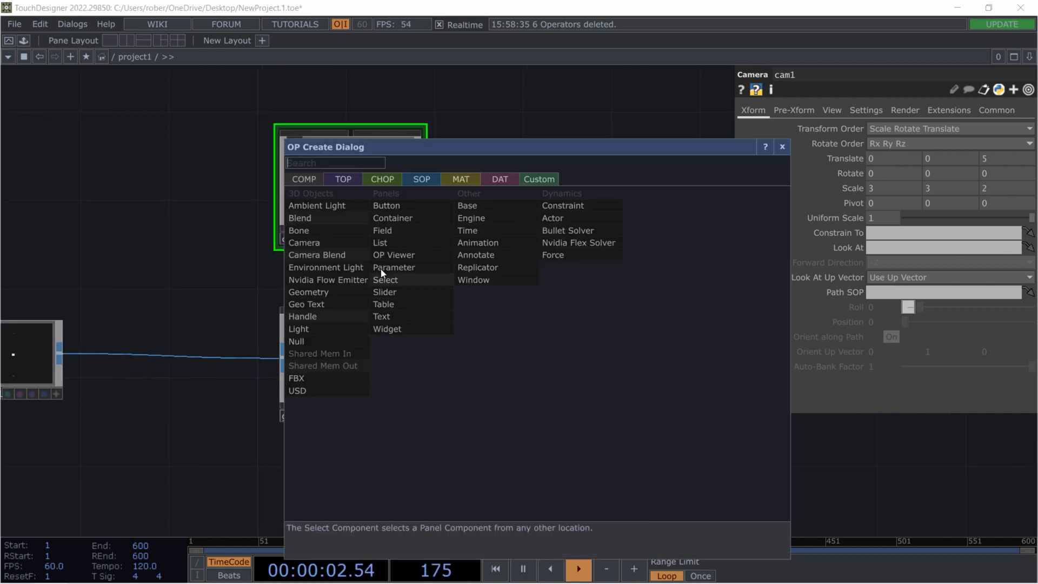
pyautogui.write('re')
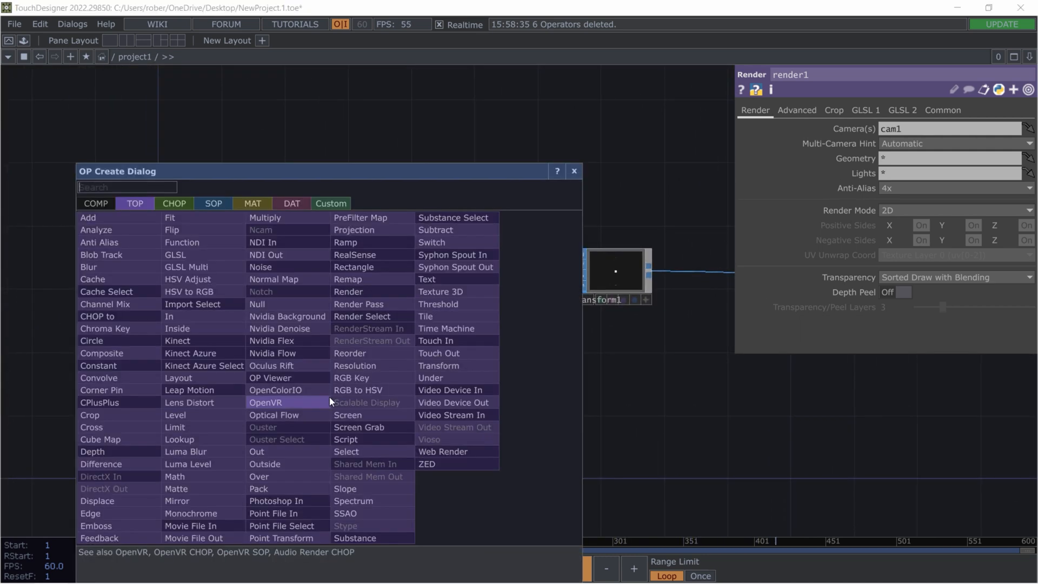
# Add a Sphere SOP into a Noise SOP with amplitude 10, ending in a Null SOP
pyautogui.click(212, 203)
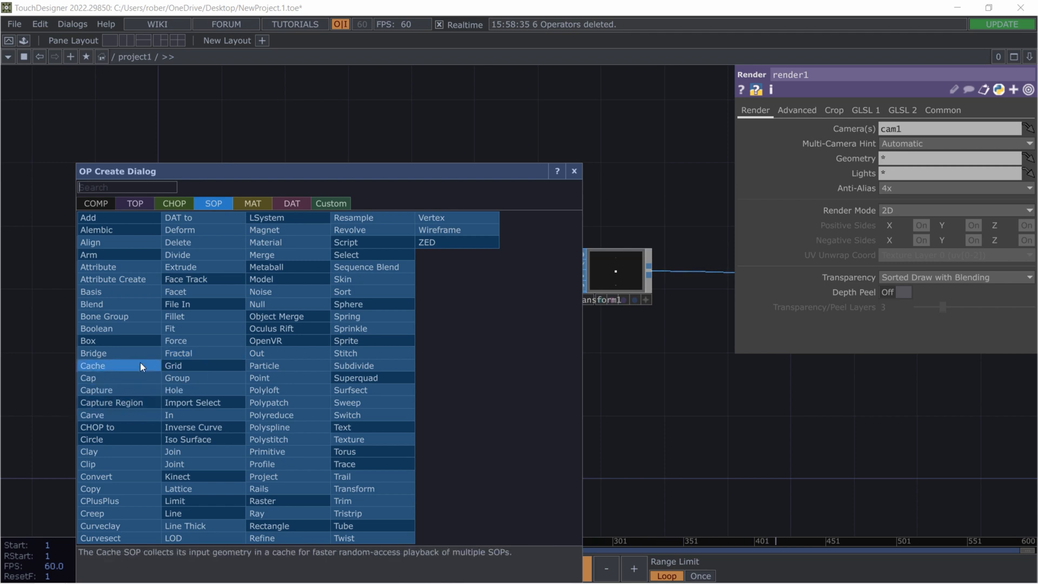
pyautogui.write('s')
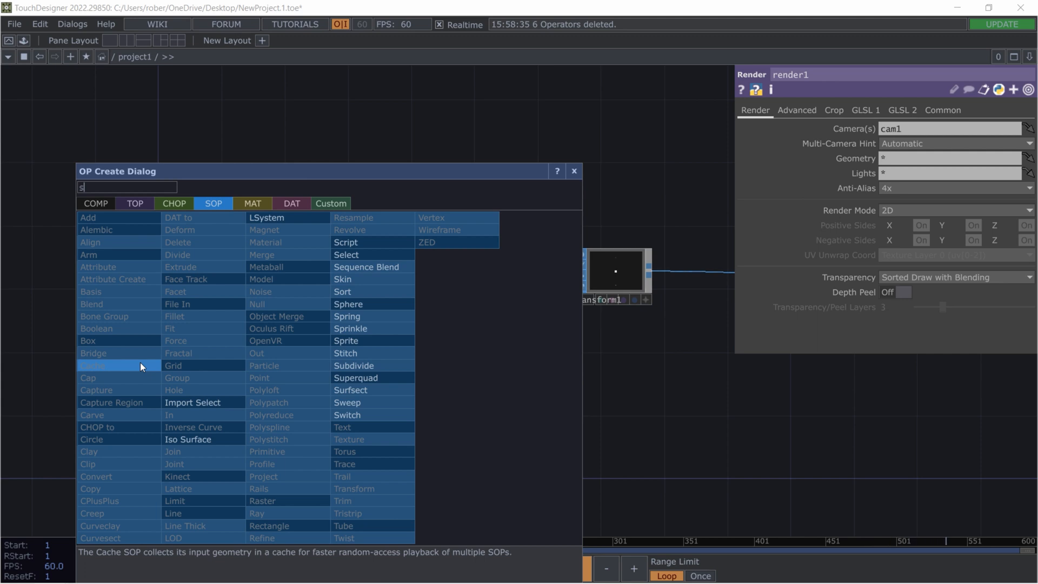
pyautogui.write('phe')
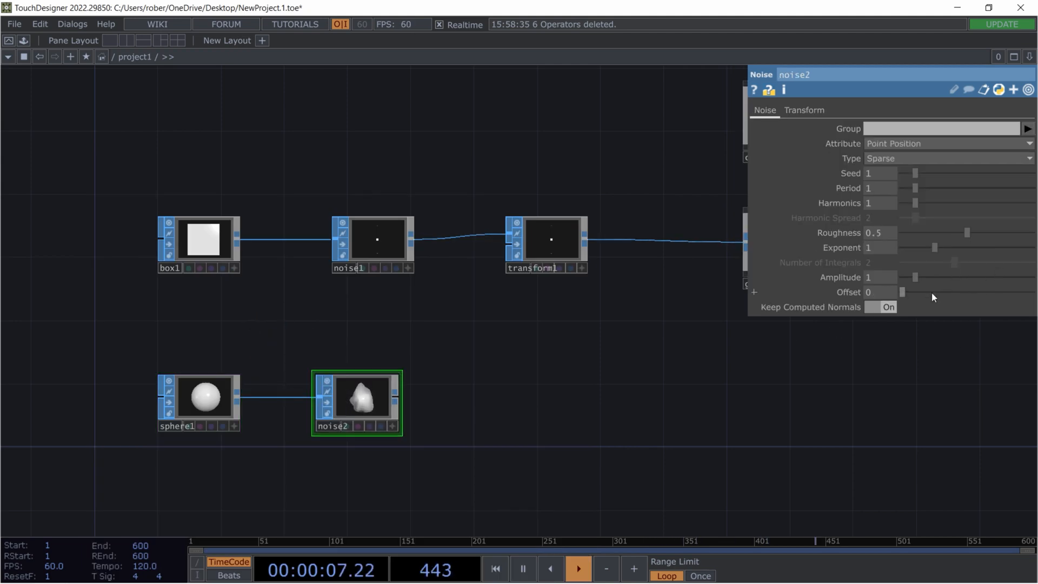
pyautogui.write('10')
pyautogui.write('null')
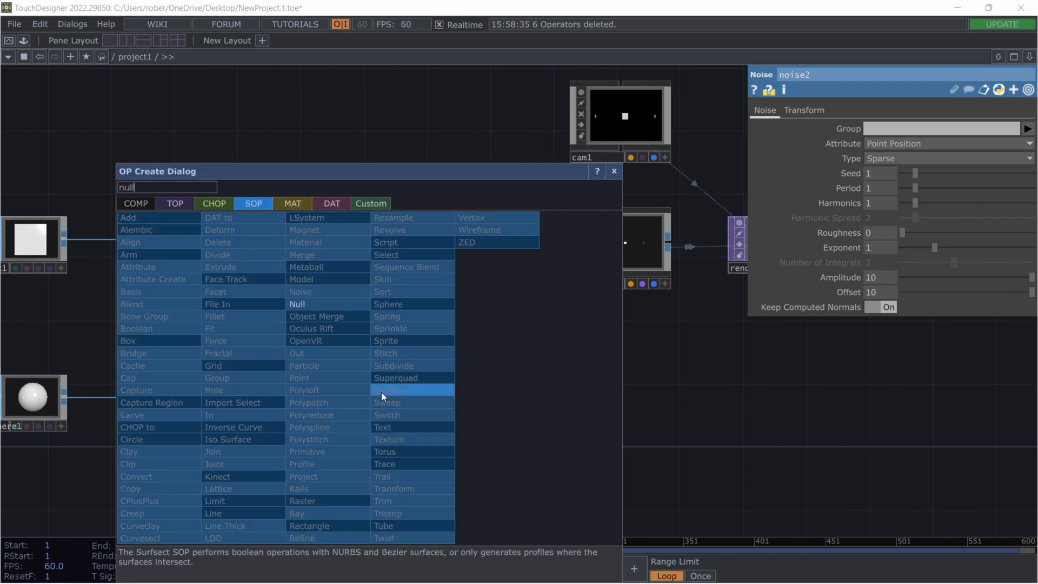
pyautogui.click(297, 304)
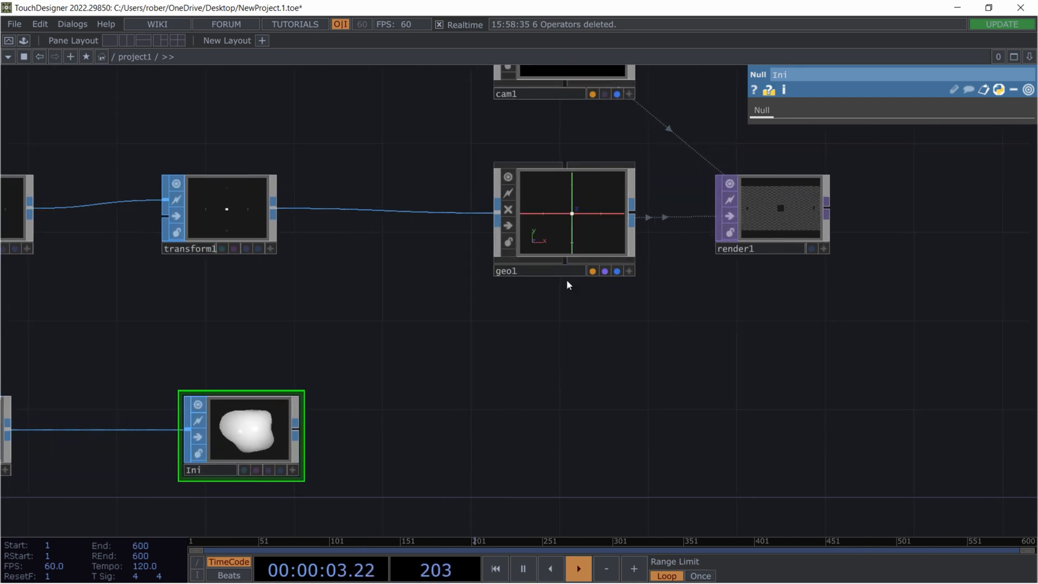
# Turn geo1 instancing on from the null, translating instances by P(0), P(1), P(2)
pyautogui.click(564, 218)
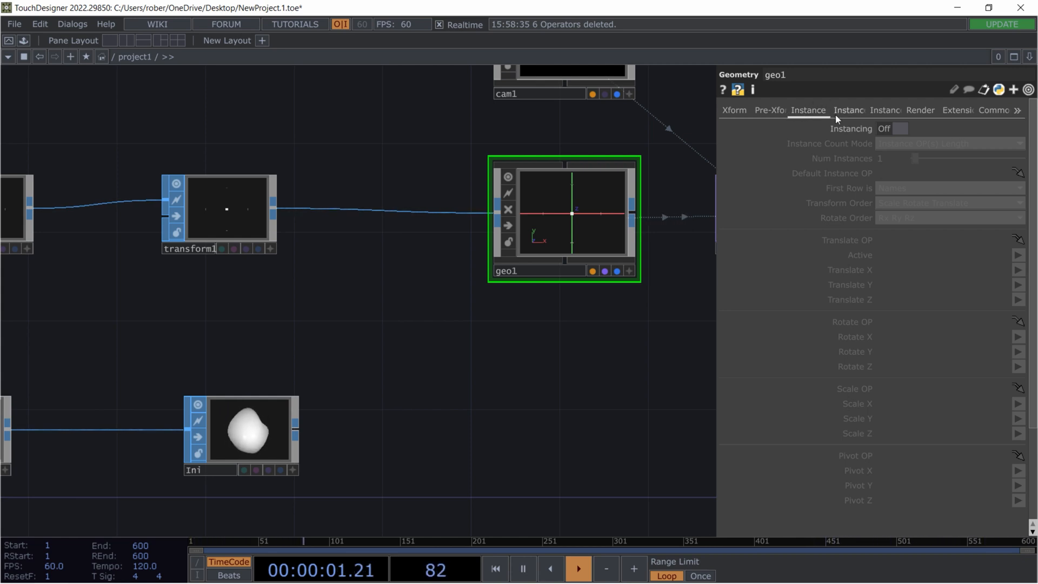
pyautogui.click(900, 128)
pyautogui.write('P(0)')
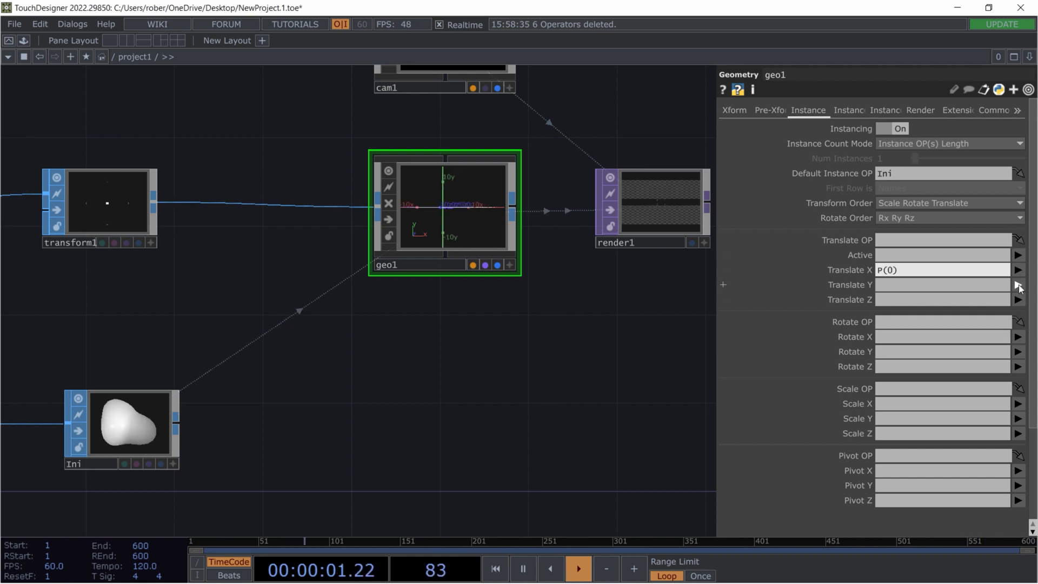
pyautogui.click(1018, 285)
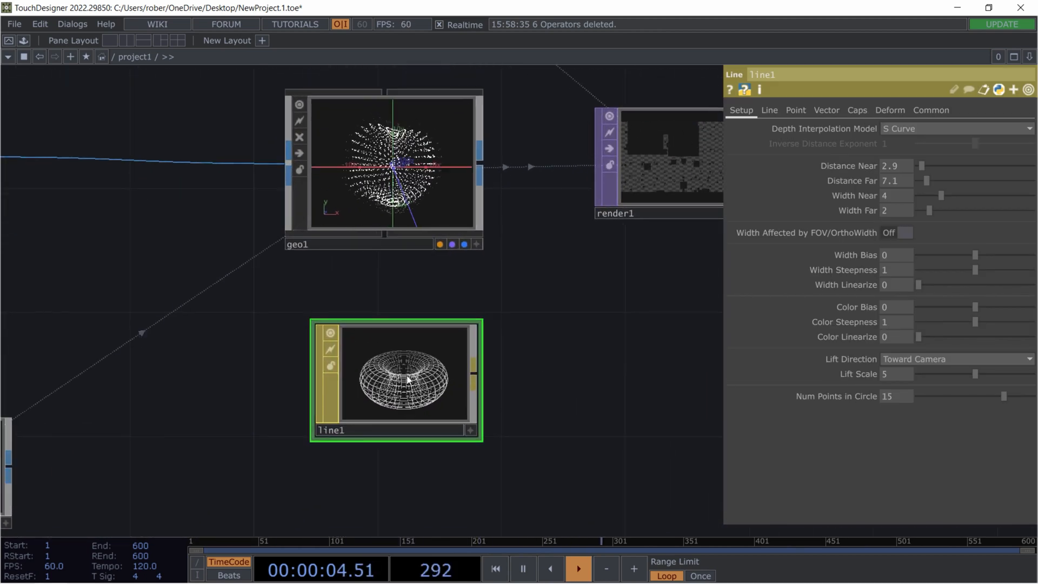
# Assign a Line MAT to geo1 and set its Line Near Color to green
pyautogui.rightClick(383, 167)
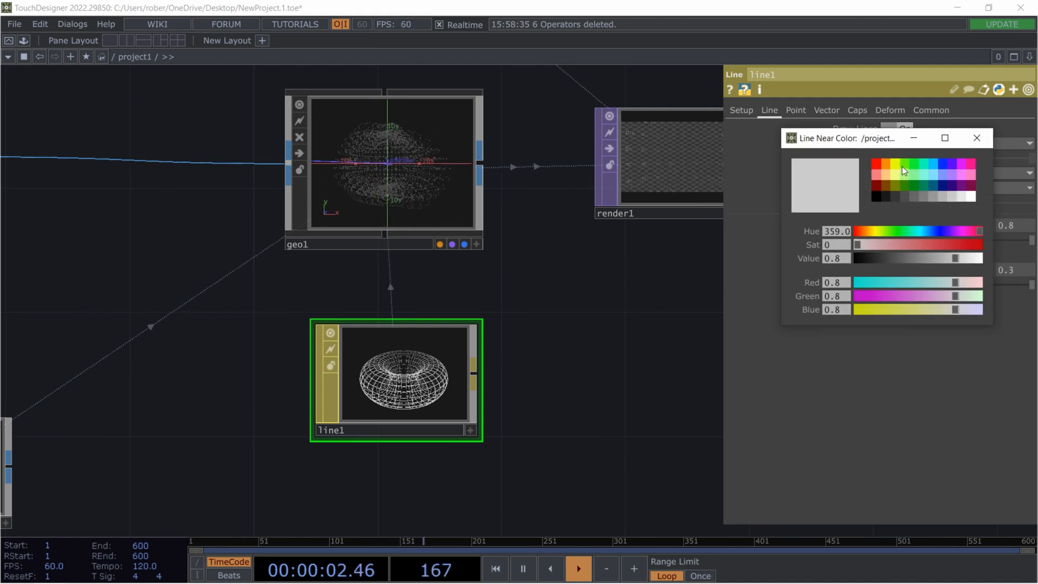
pyautogui.click(894, 169)
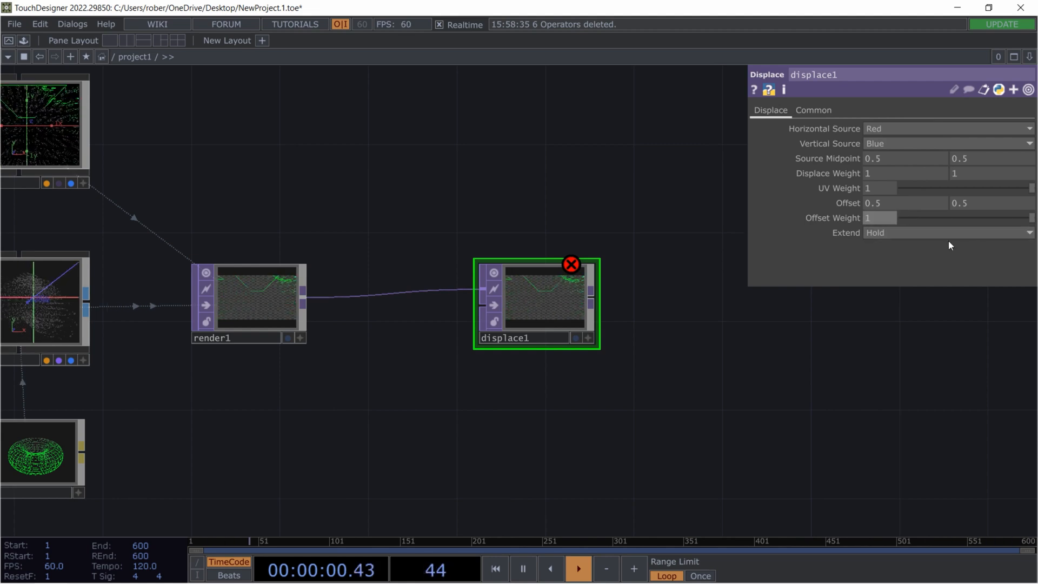
# Set the Displace TOP after render1 to extend its edges with Mirror
pyautogui.click(1027, 232)
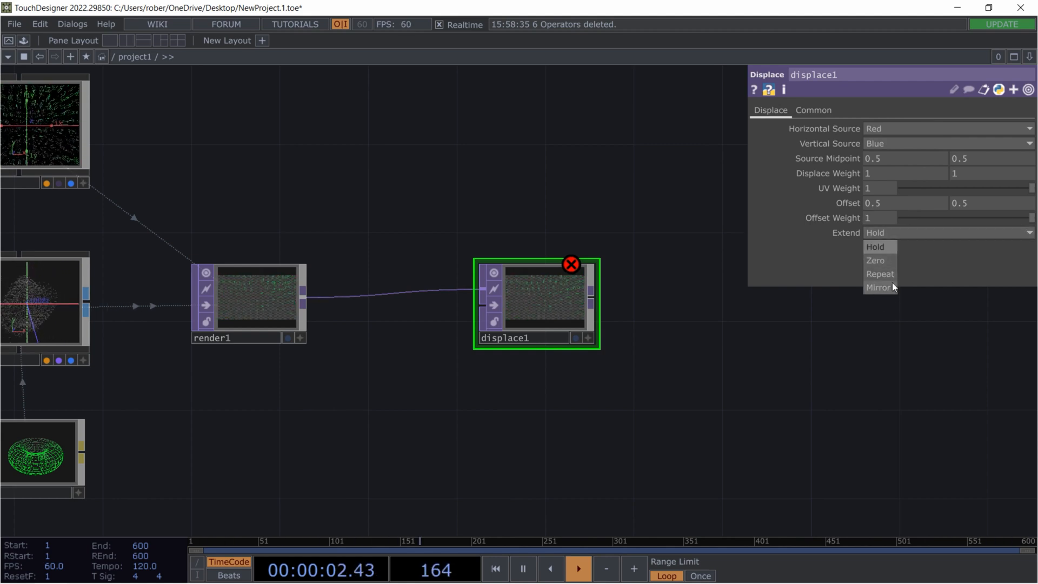
pyautogui.click(880, 287)
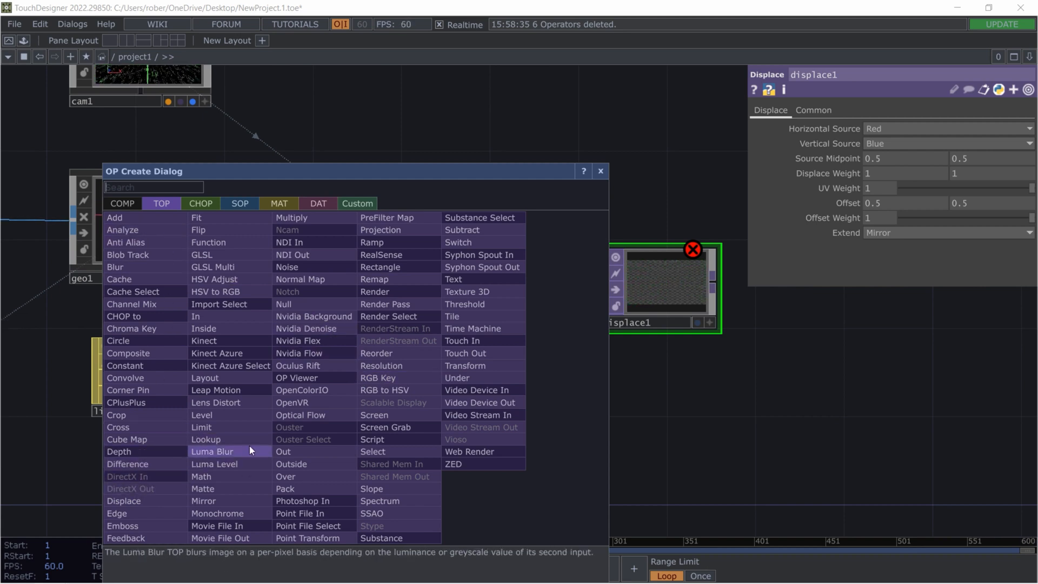
# Feed displace1 a Noise TOP with time-animated Translate Z, amplitude 2, offset 0; add a Mirror TOP
pyautogui.write('noi')
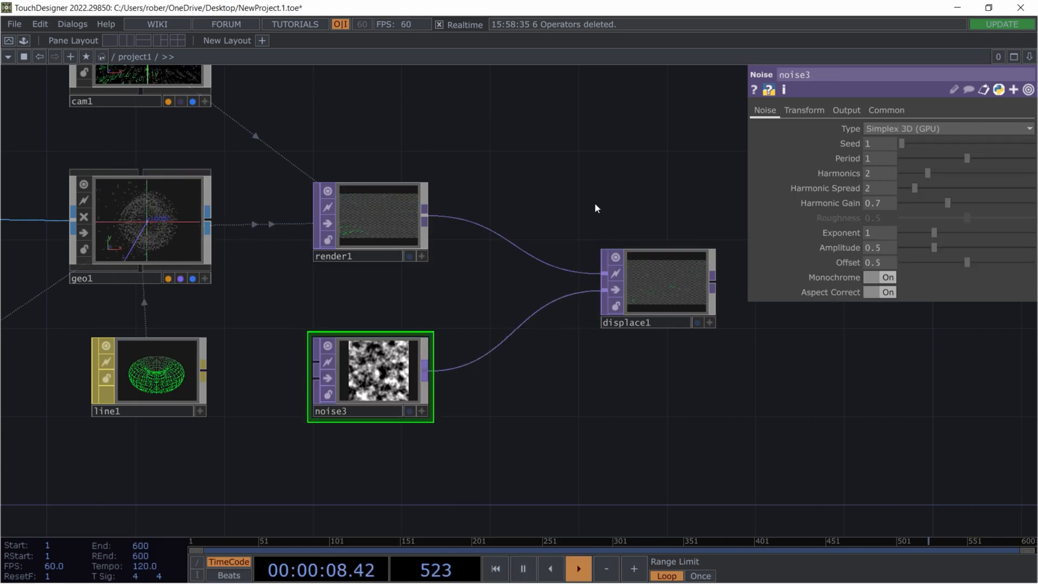
pyautogui.click(803, 110)
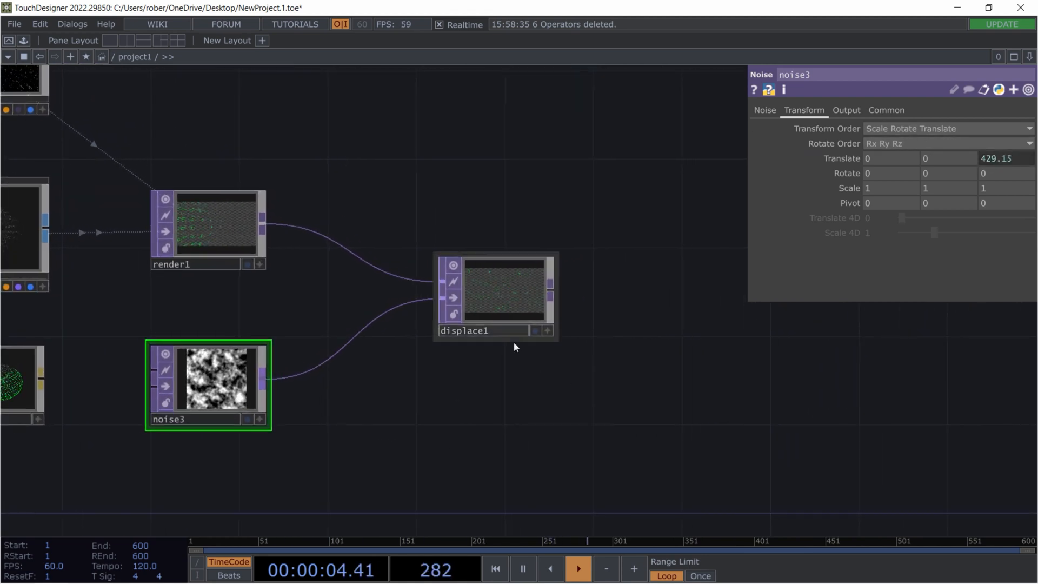
pyautogui.click(504, 292)
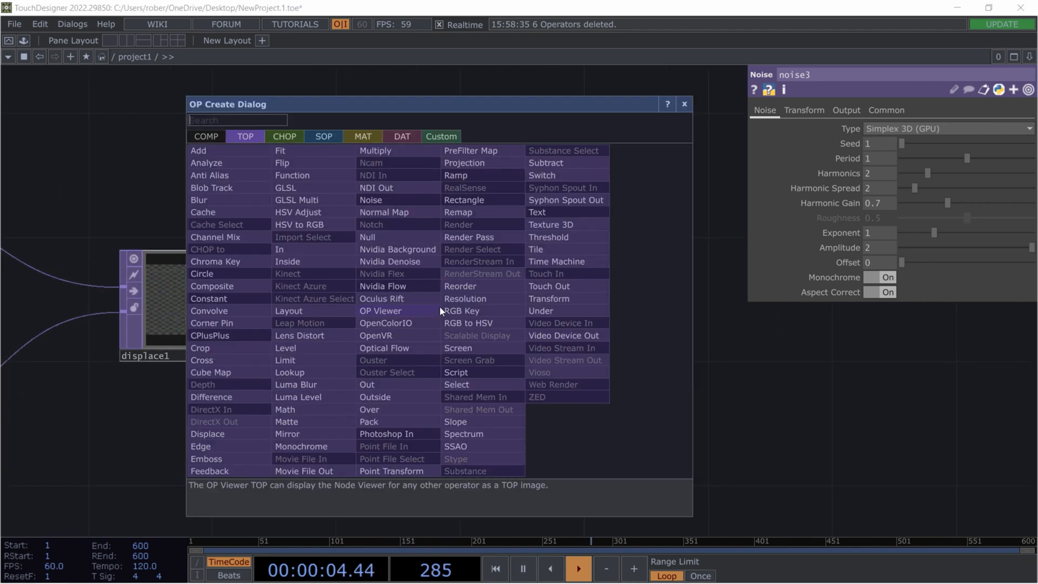
pyautogui.write('mirr')
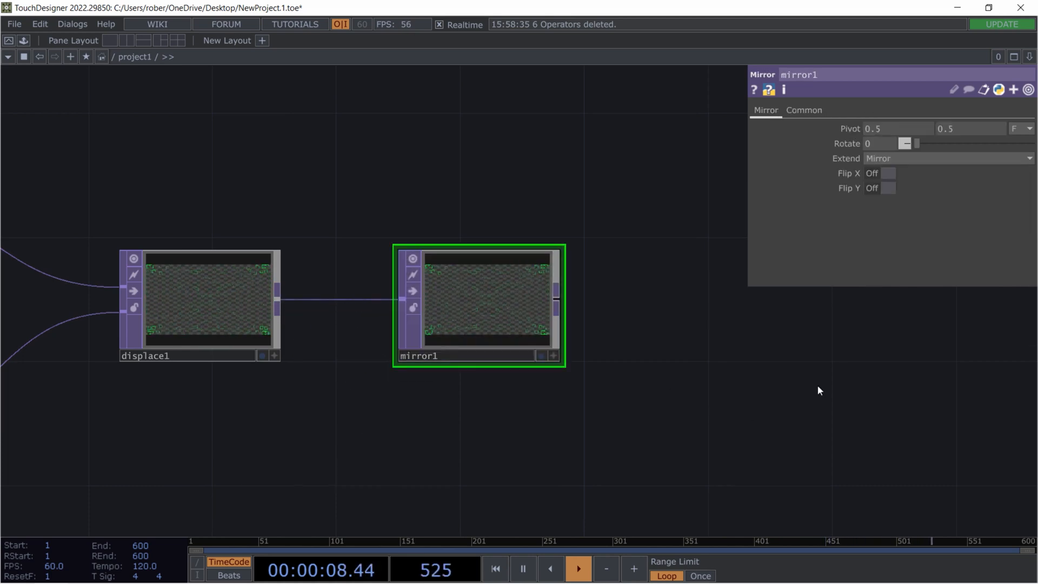
# Add a Transform TOP after mirror1 with Rotate 90 and Scale 0.5 0.5
pyautogui.click(889, 173)
pyautogui.write('trans')
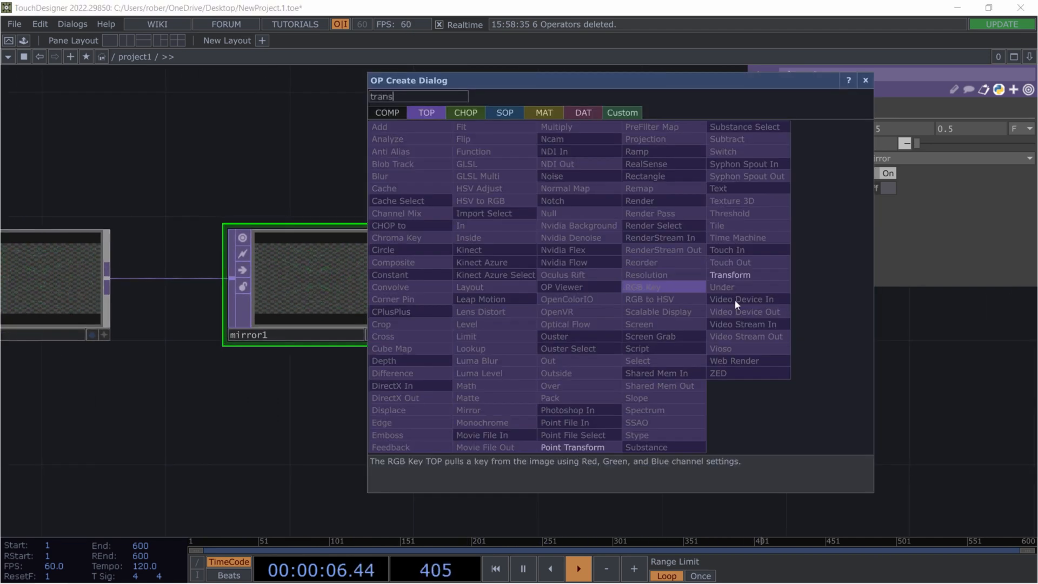
pyautogui.click(729, 274)
pyautogui.write('.5')
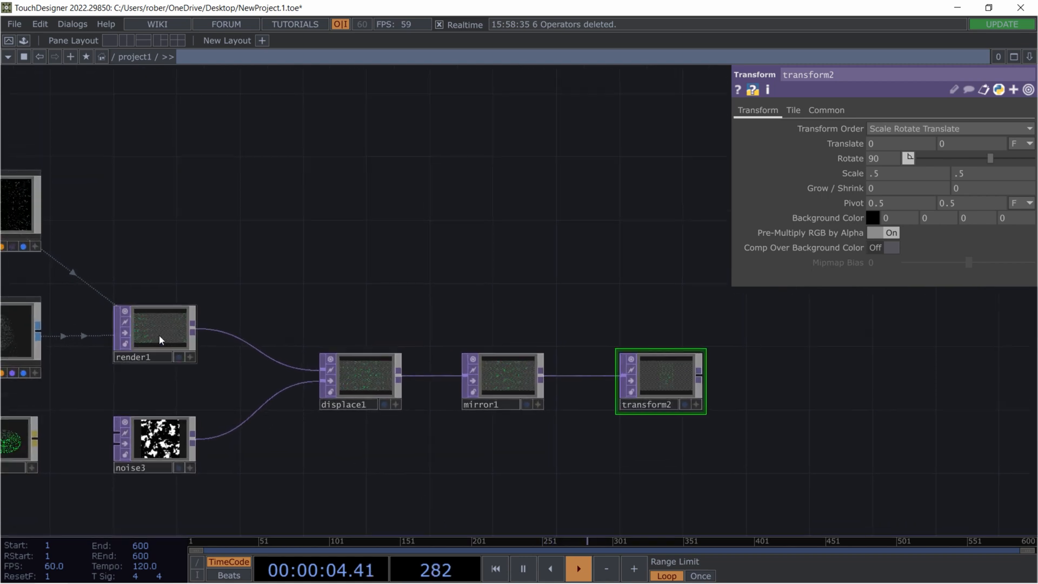
# Set render1's resolution to a portrait 720 by 1080
pyautogui.click(154, 328)
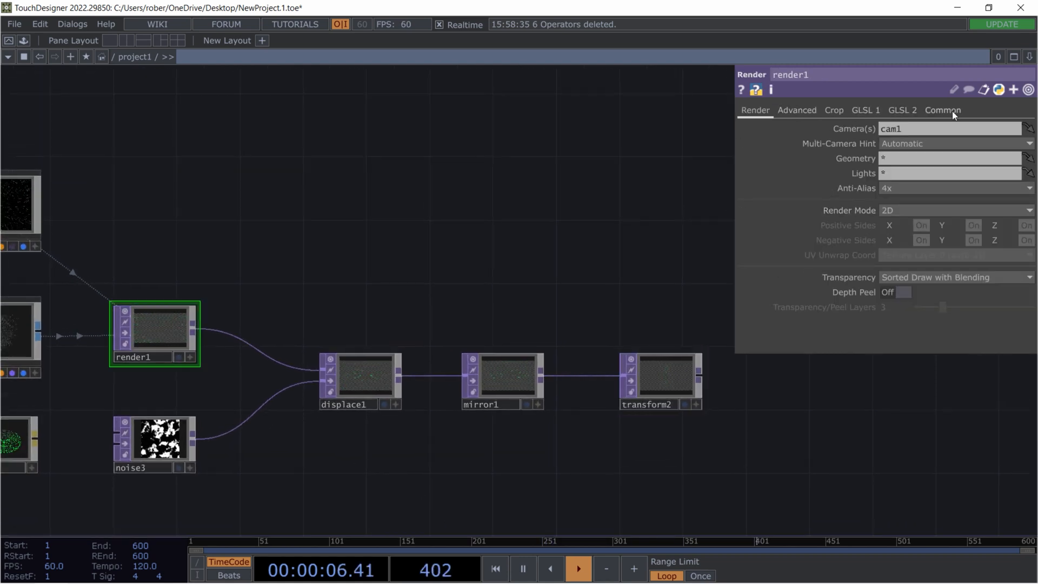
pyautogui.click(942, 110)
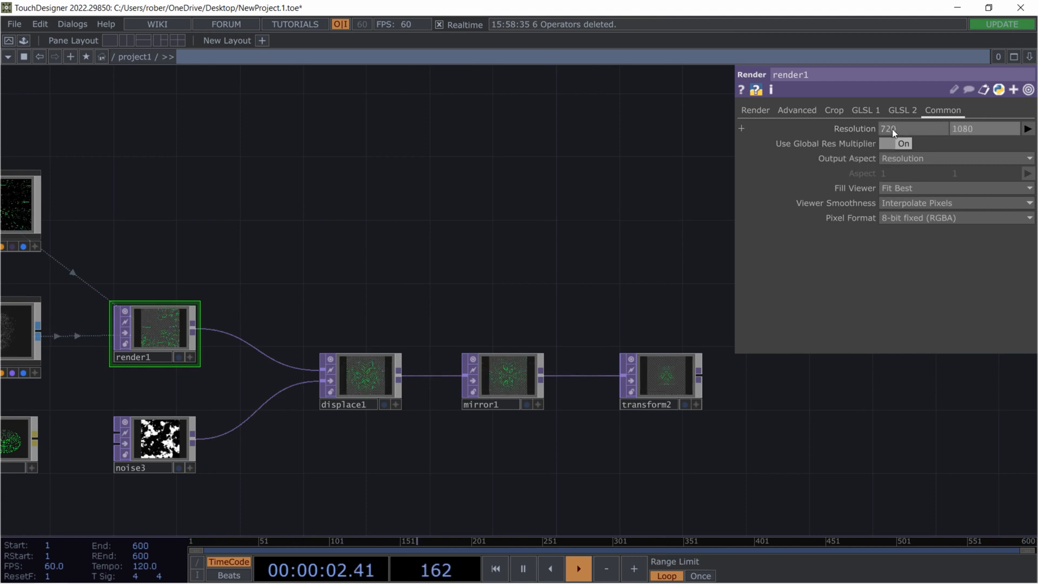
pyautogui.click(660, 381)
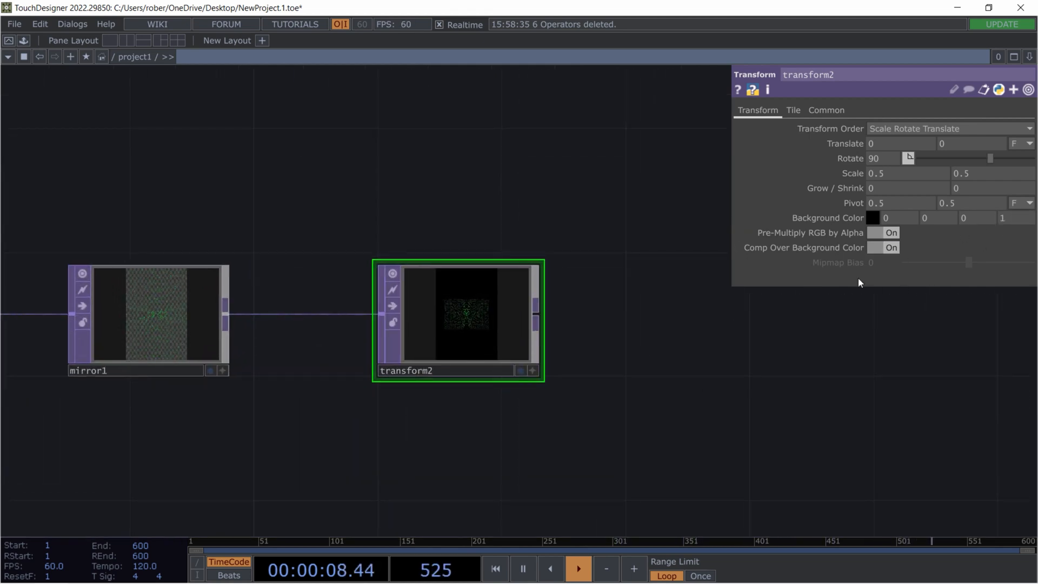
# Set transform2's Tile Extend to Mirror
pyautogui.click(792, 110)
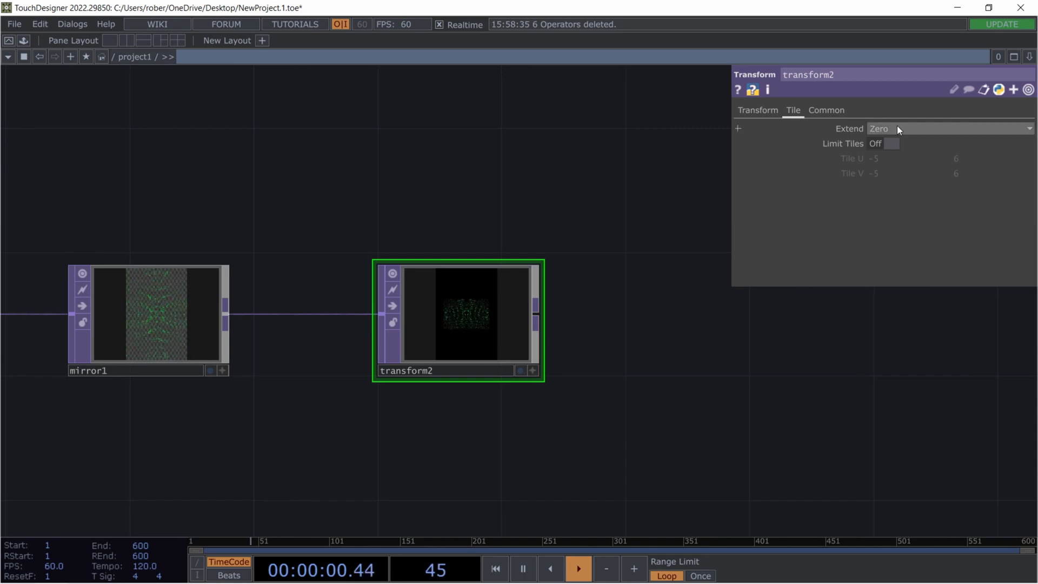
pyautogui.click(947, 129)
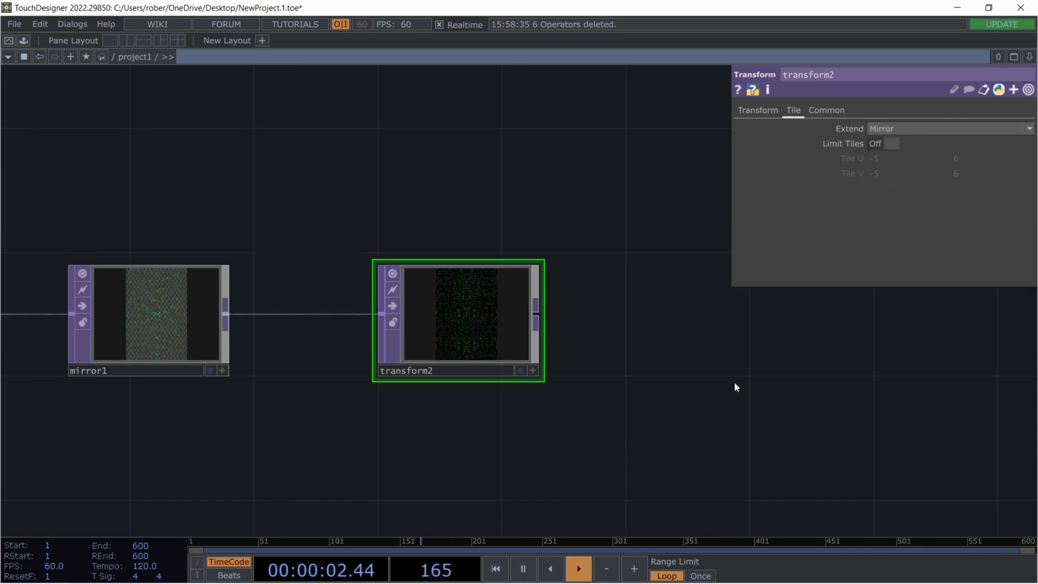
pyautogui.click(521, 370)
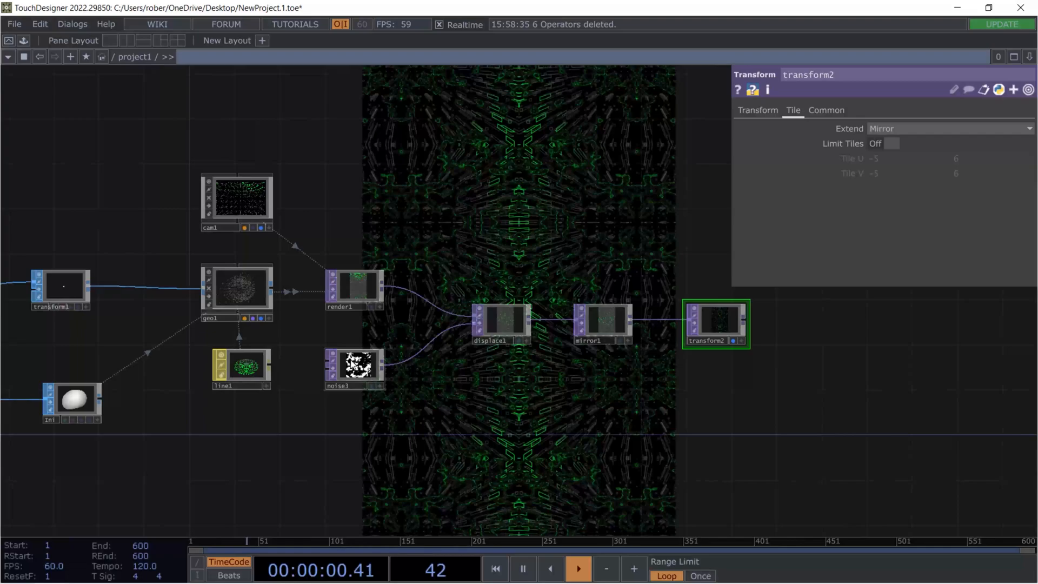
pyautogui.click(354, 368)
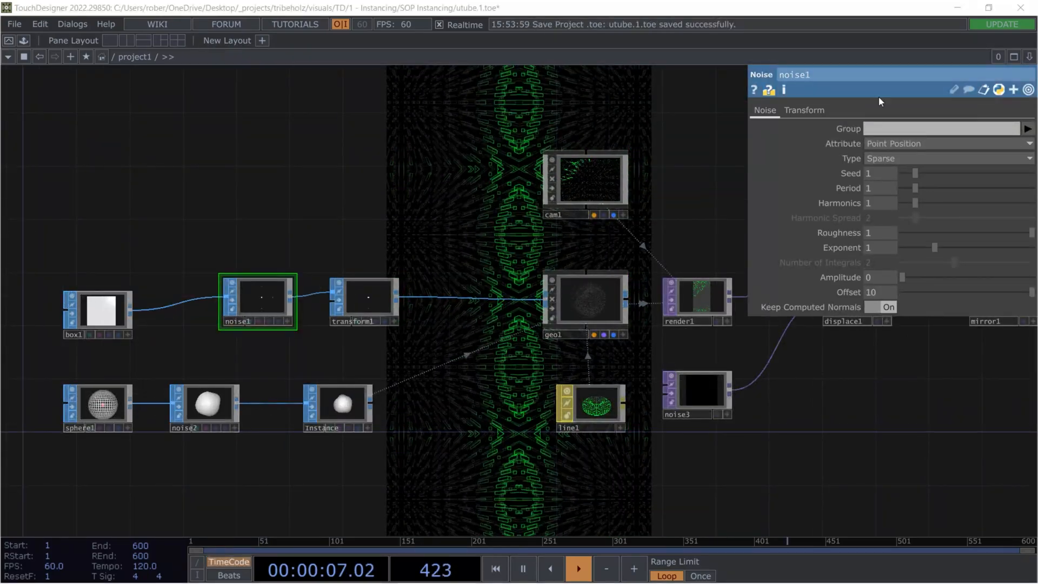
# Set the box's point noise to Random type with amplitude about 2.92
pyautogui.scroll(-3)
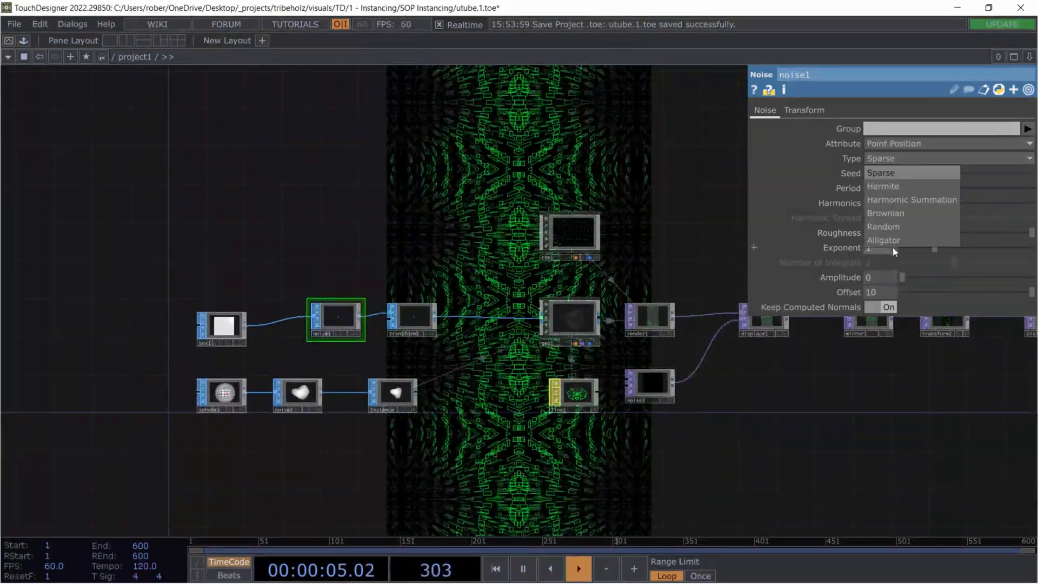
pyautogui.click(884, 227)
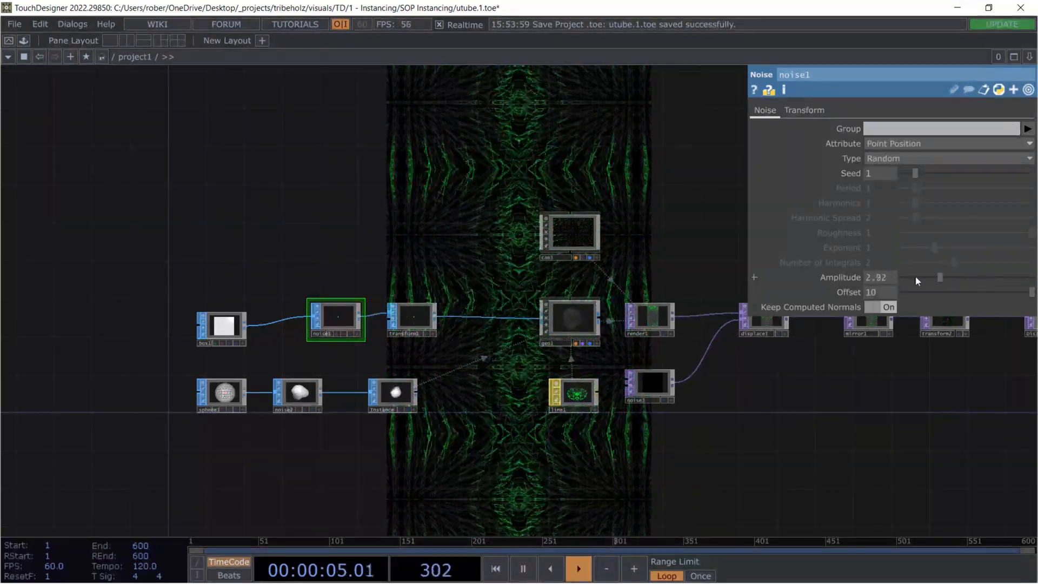
pyautogui.click(947, 159)
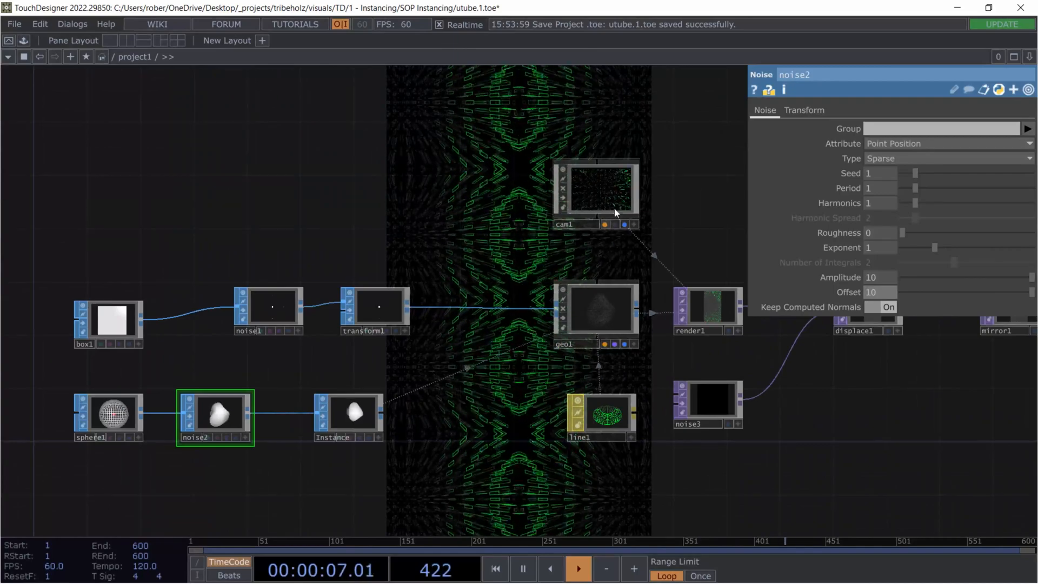
# Inspect cam1, then open noise3's Type dropdown showing Perlin 2D
pyautogui.click(595, 190)
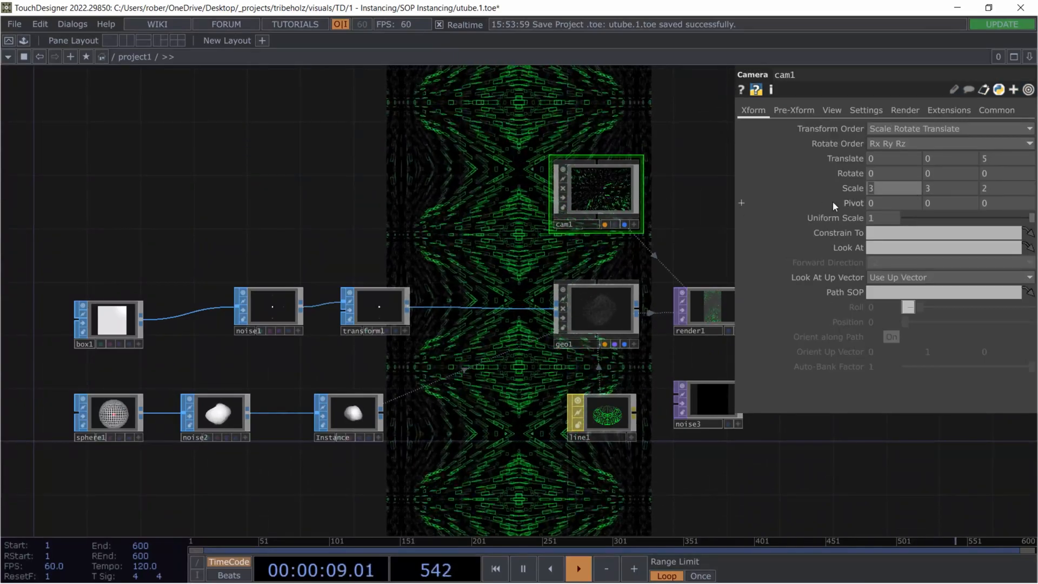
pyautogui.click(853, 188)
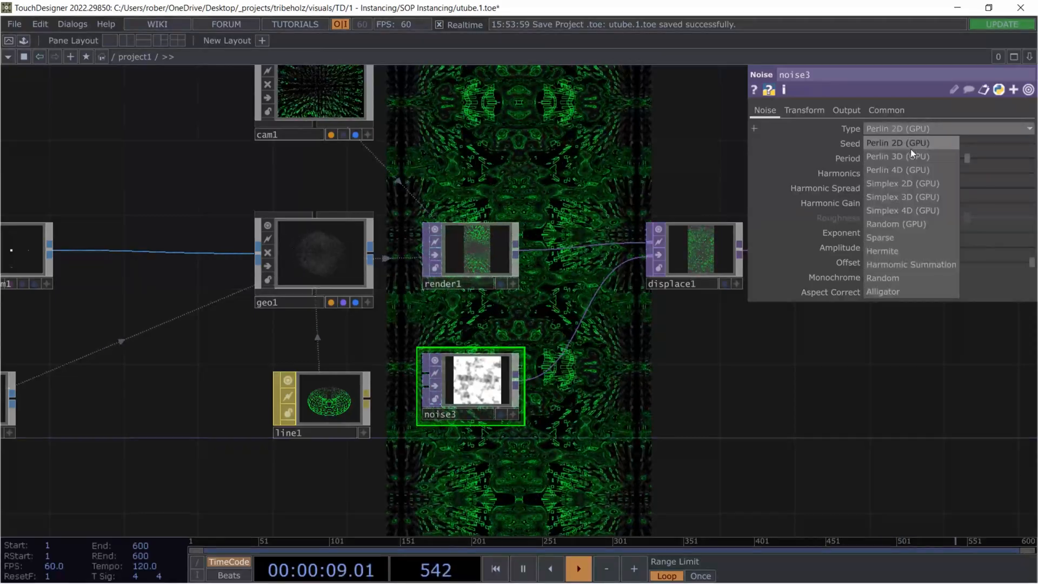
# Switch noise3 to Simplex 3D and set displace1 offset weight to about 0.907
pyautogui.click(902, 197)
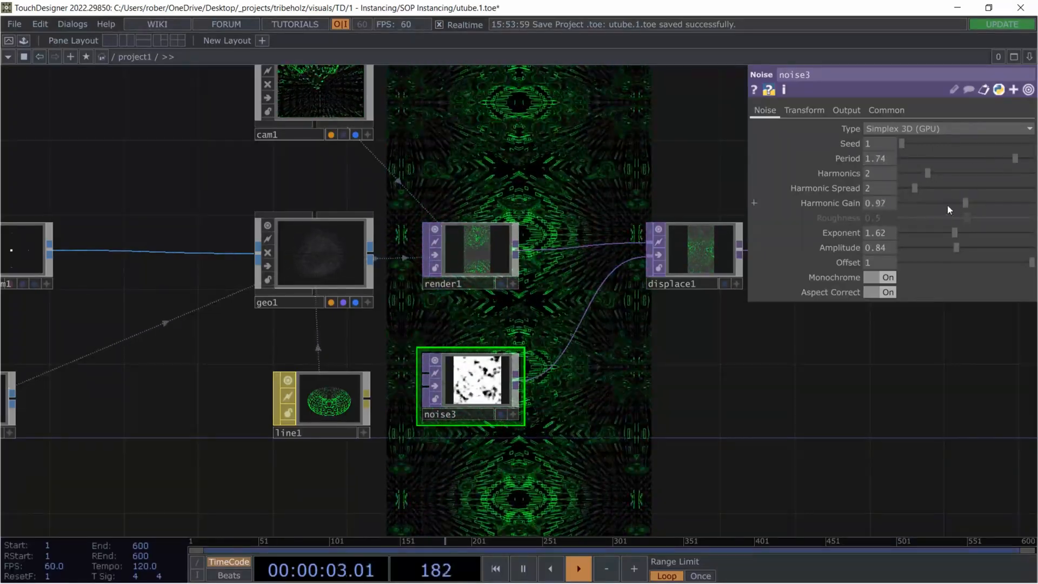
pyautogui.click(694, 251)
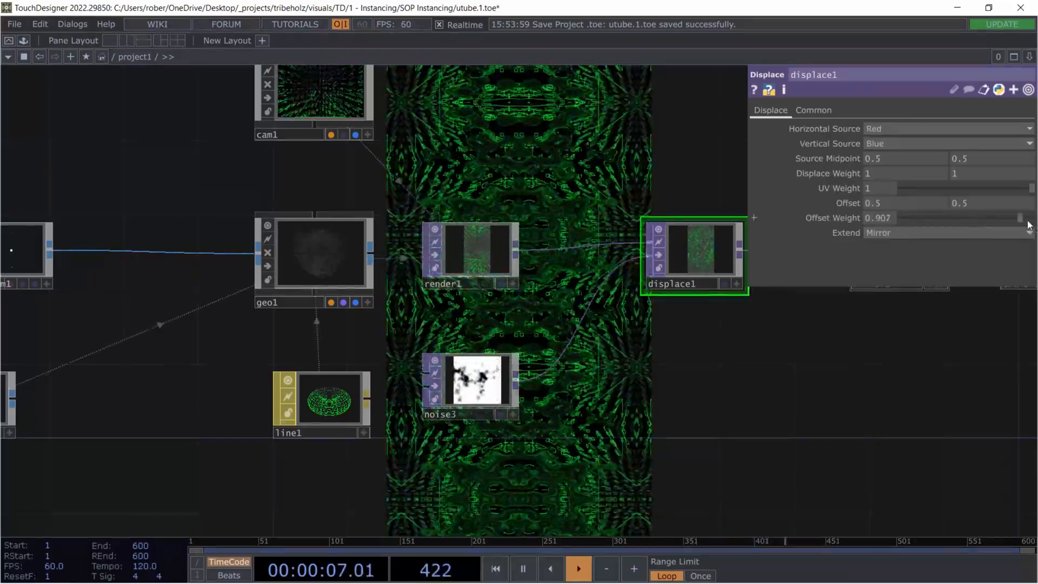
pyautogui.click(471, 380)
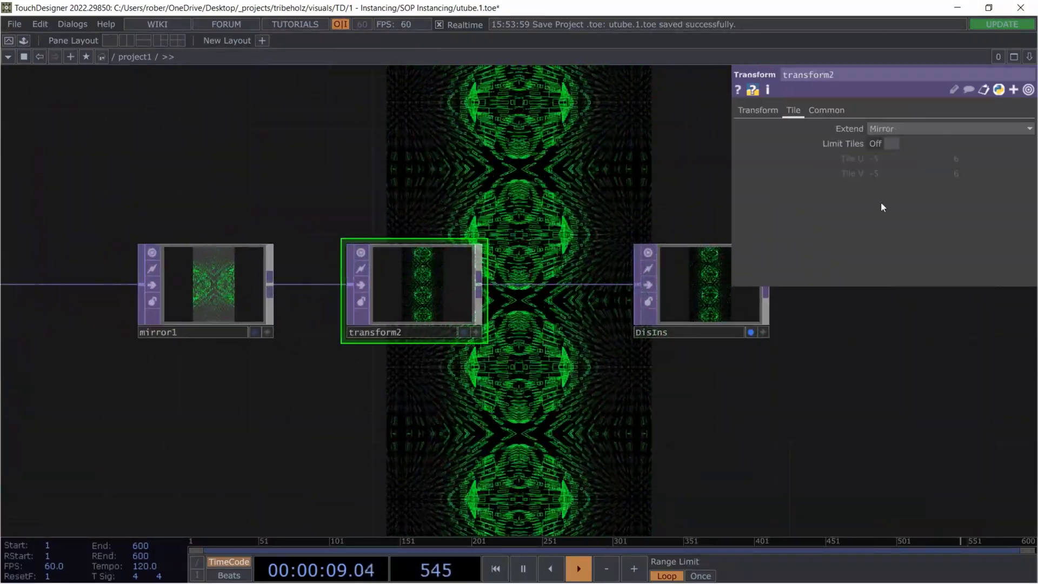
# Scale transform2 to 1 by 0.8 and change its Extend from Mirror to Hold
pyautogui.click(950, 129)
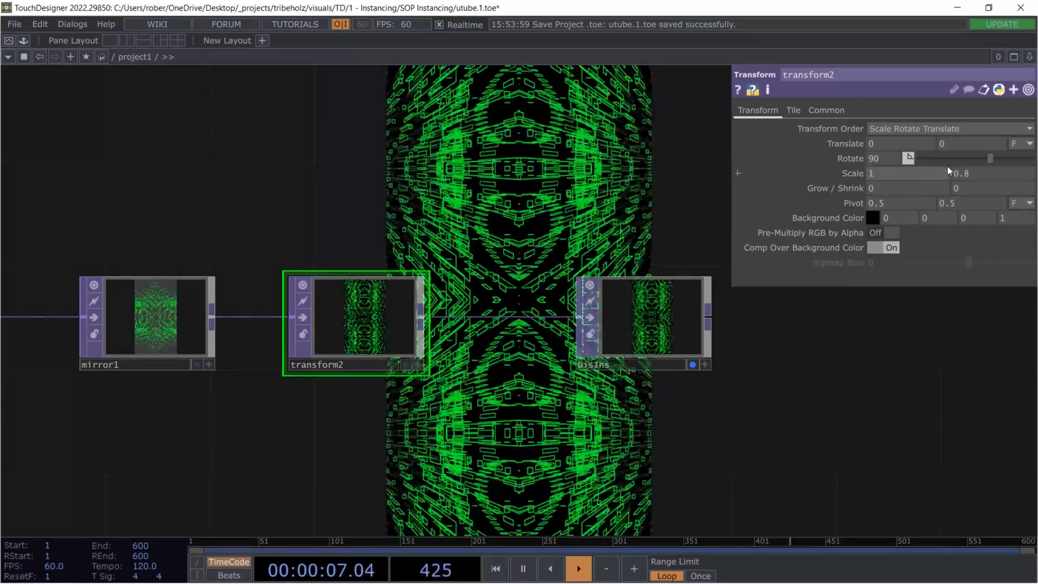
pyautogui.click(793, 110)
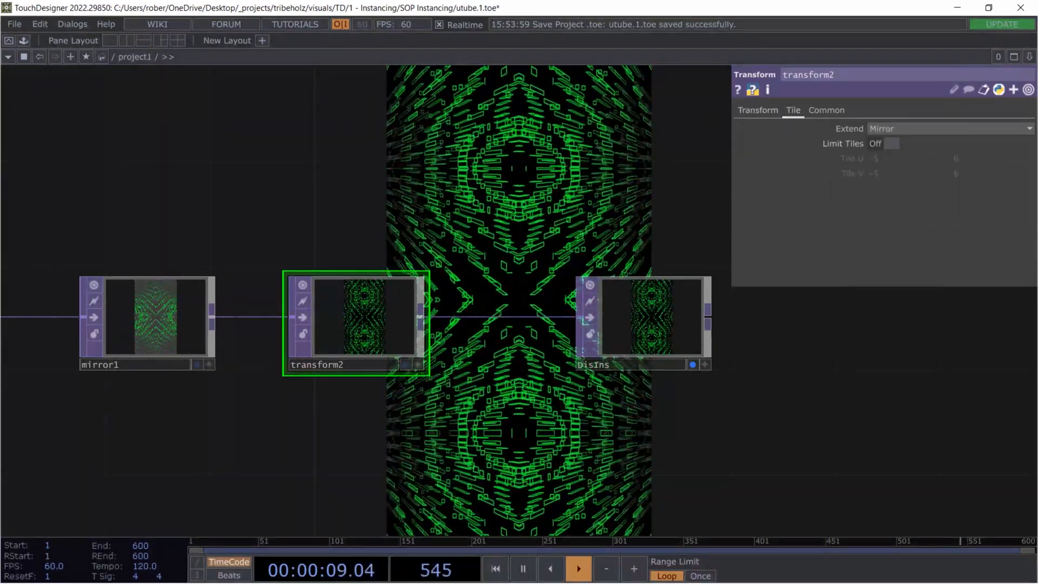
pyautogui.click(951, 129)
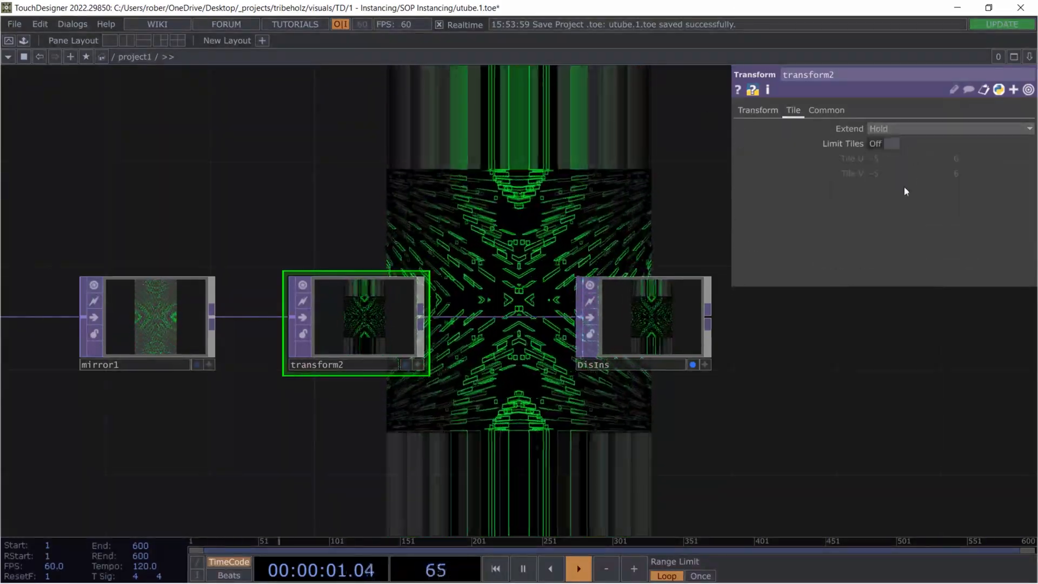
pyautogui.click(757, 110)
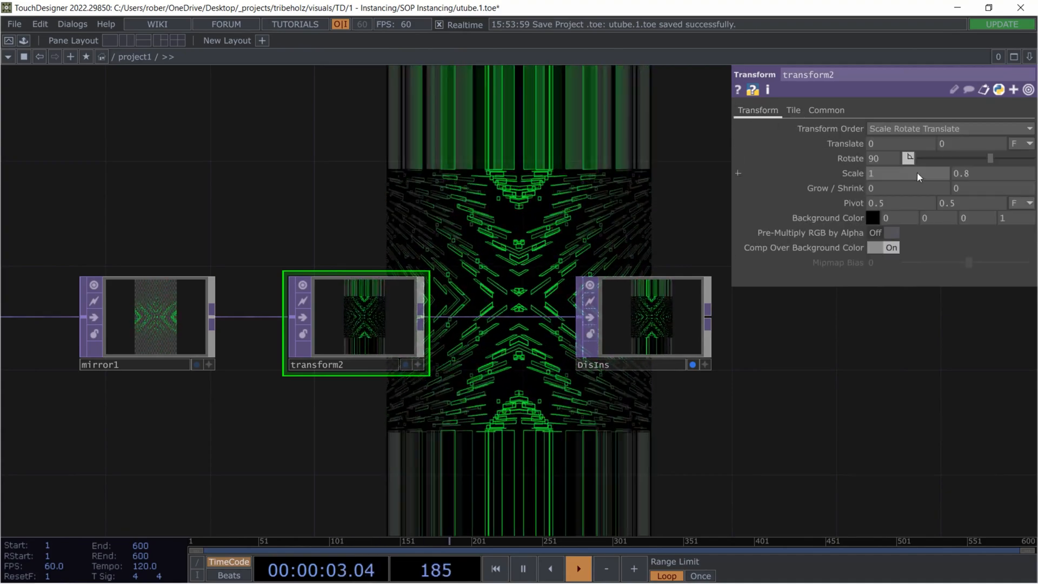